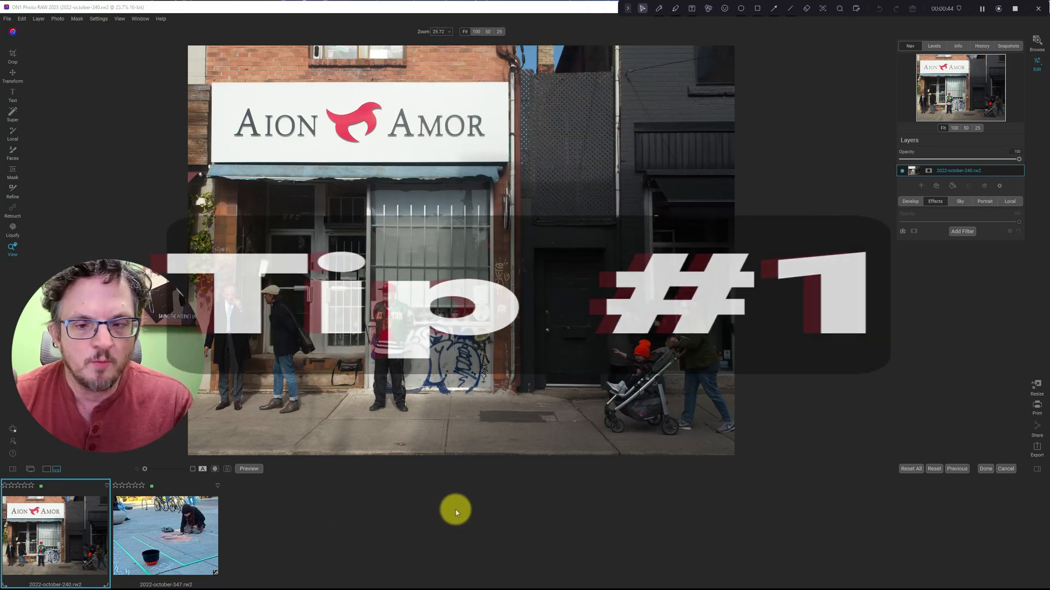
# Switch the camera profile in Develop's Tone & Color from ON1 Standard to ON1 Landscape
pyautogui.click(910, 201)
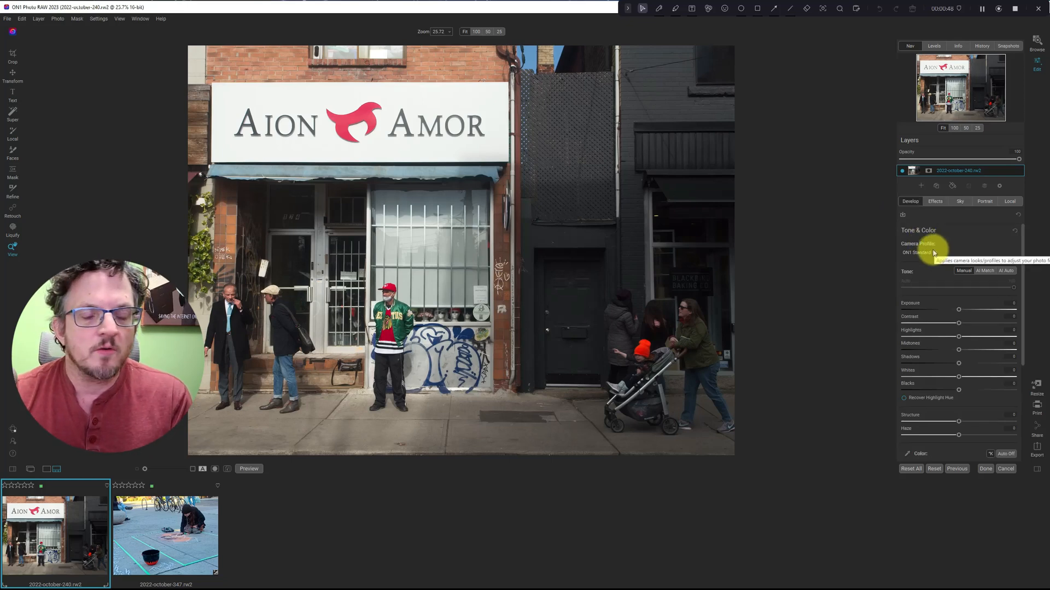
pyautogui.click(921, 253)
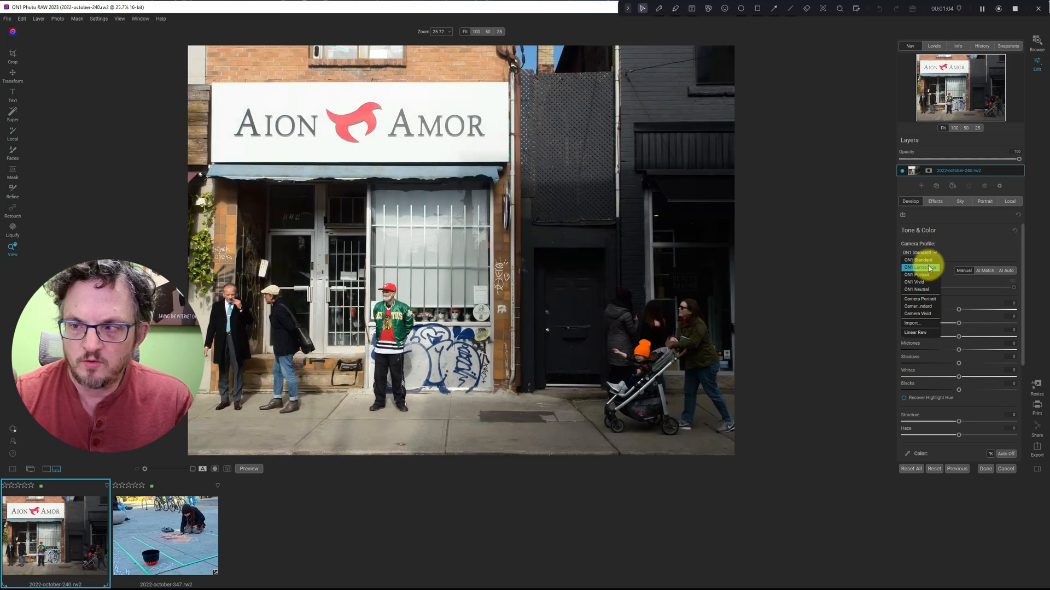
pyautogui.click(919, 274)
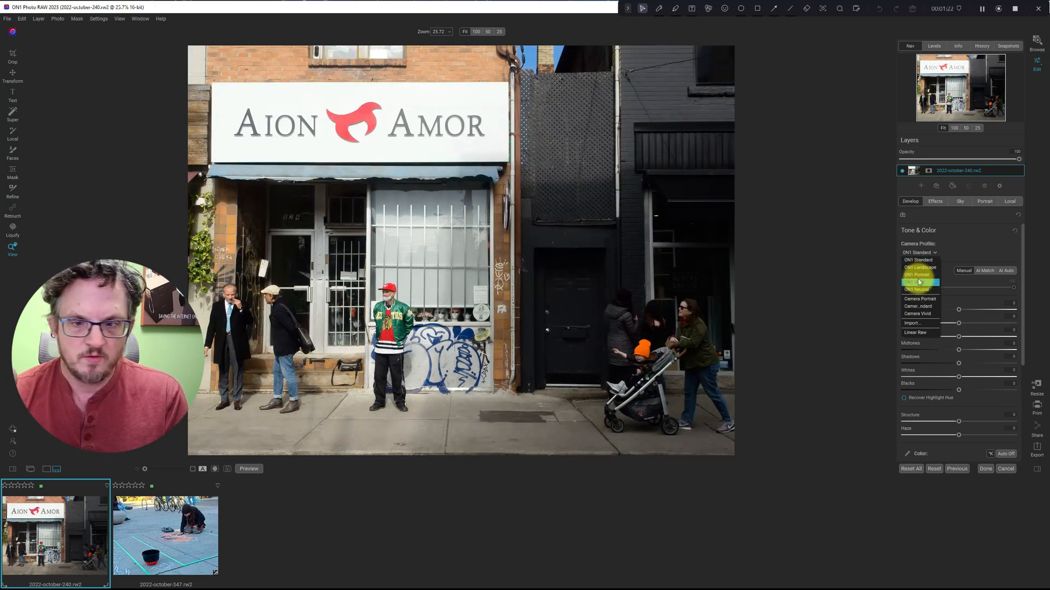
pyautogui.moveTo(917, 282)
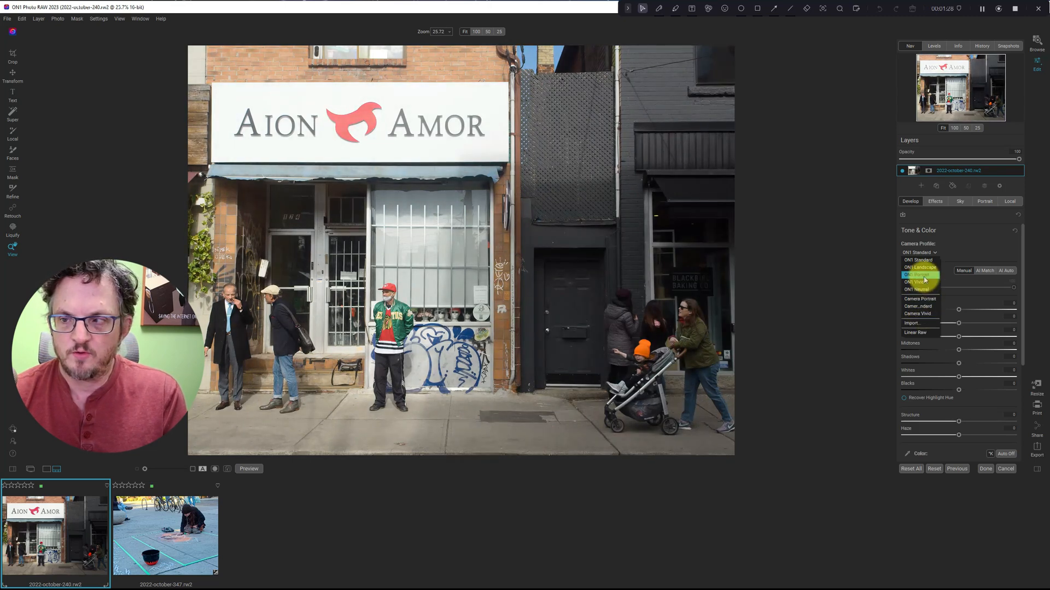
pyautogui.click(920, 267)
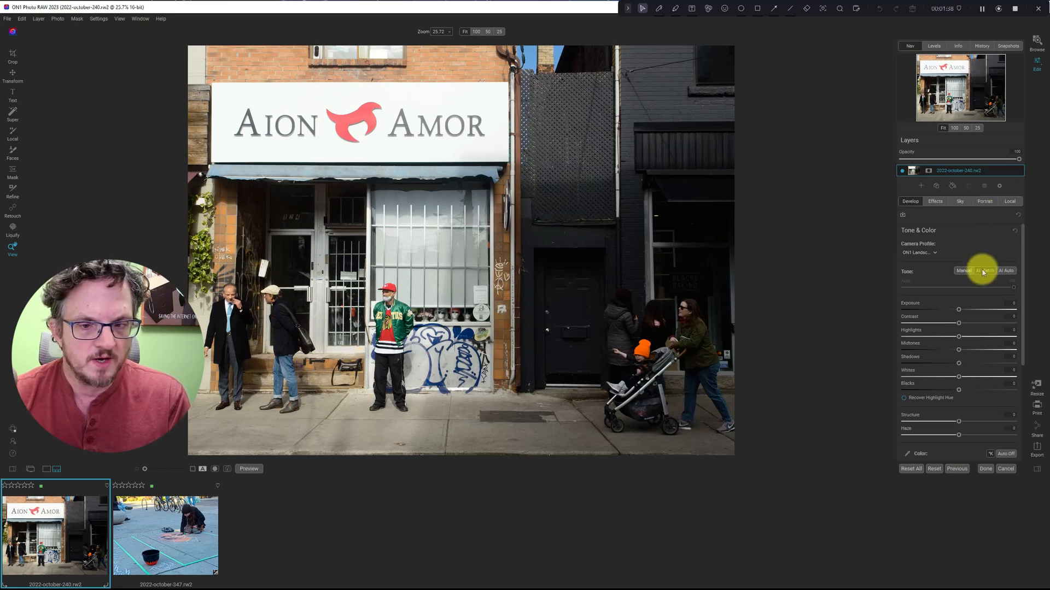
# Preview AI Match and AI Auto tone, return to Manual, then lift Shadows and add Structure
pyautogui.click(1006, 271)
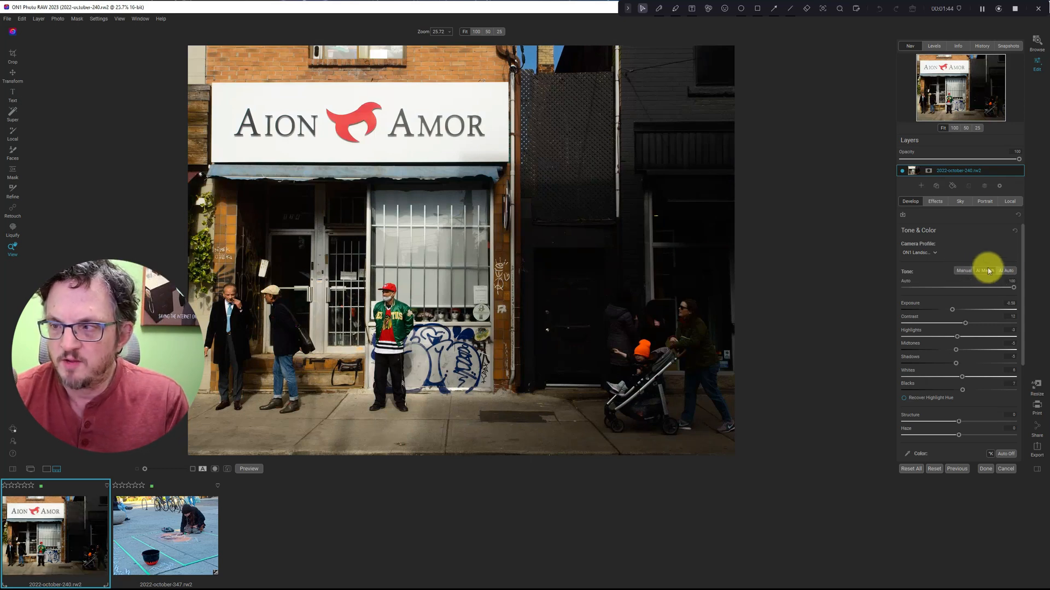
pyautogui.click(997, 270)
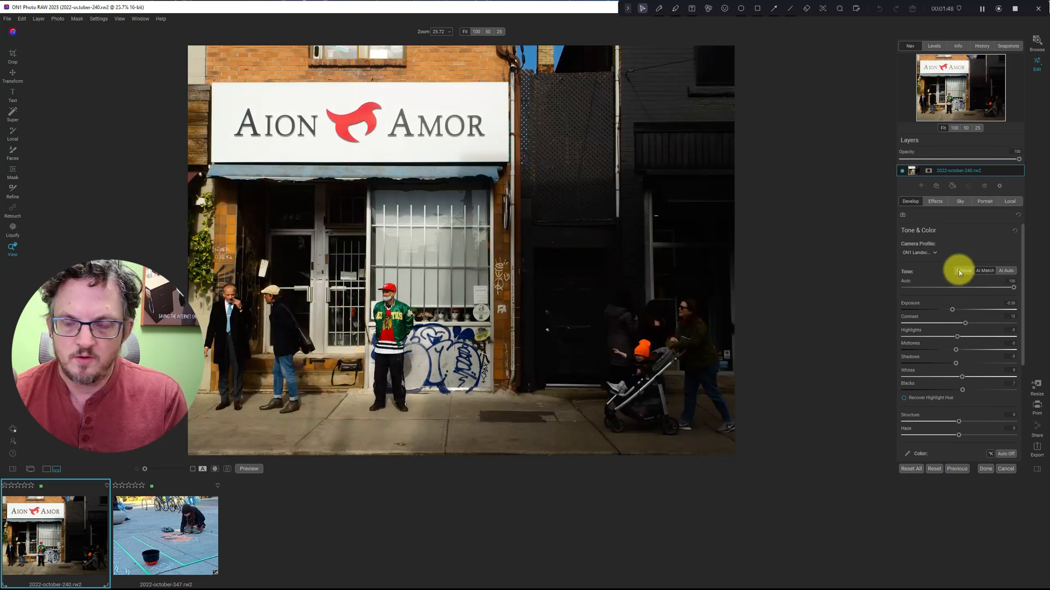
pyautogui.click(962, 270)
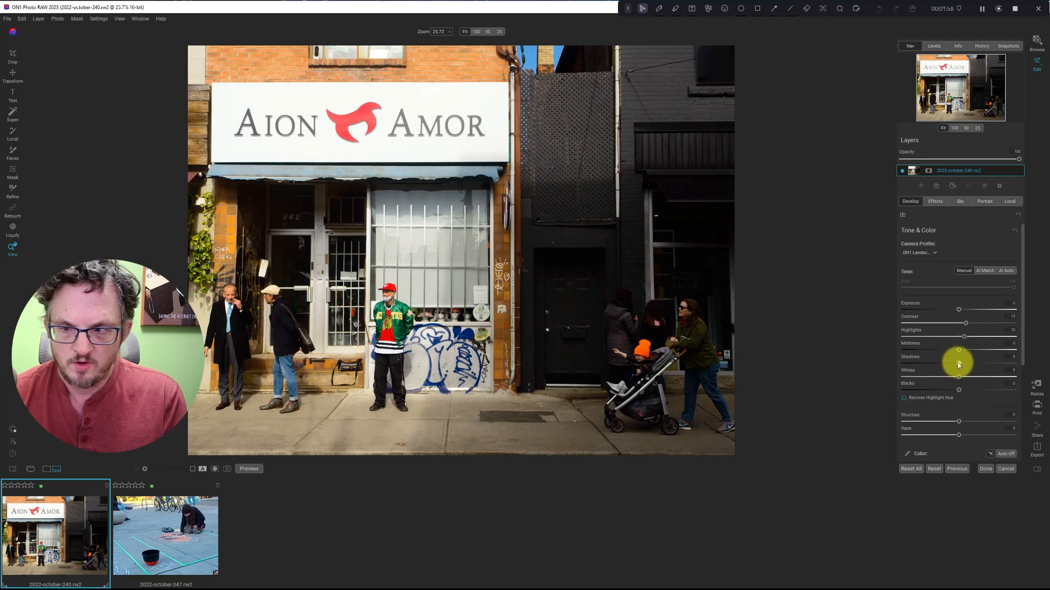
pyautogui.moveTo(958, 357); pyautogui.dragTo(968, 357)
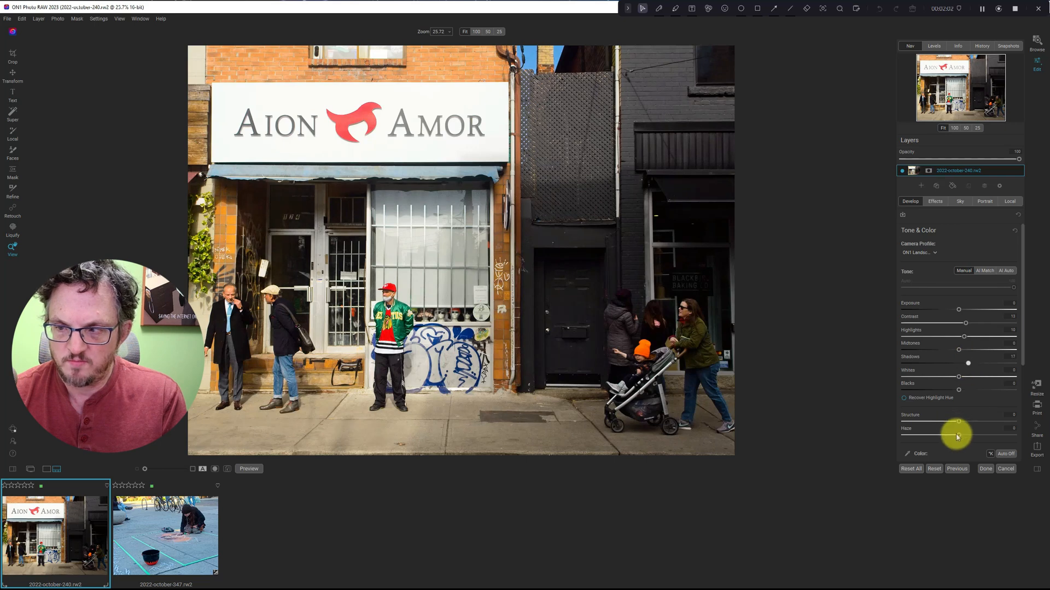
pyautogui.moveTo(955, 434); pyautogui.dragTo(923, 434)
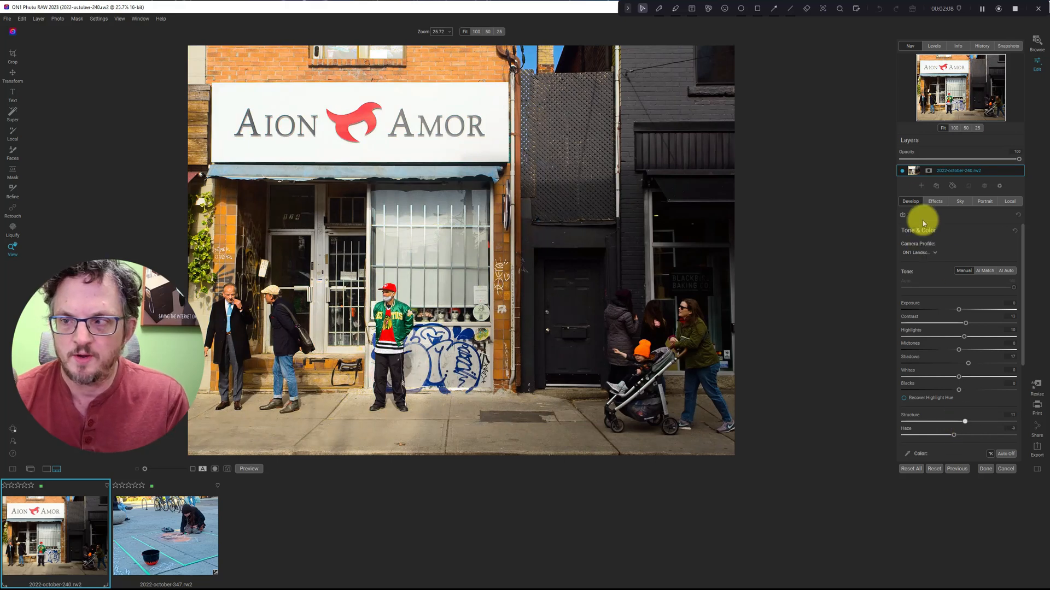
# Add a Black & White filter in Effects to make the storefront photo monochrome
pyautogui.click(935, 202)
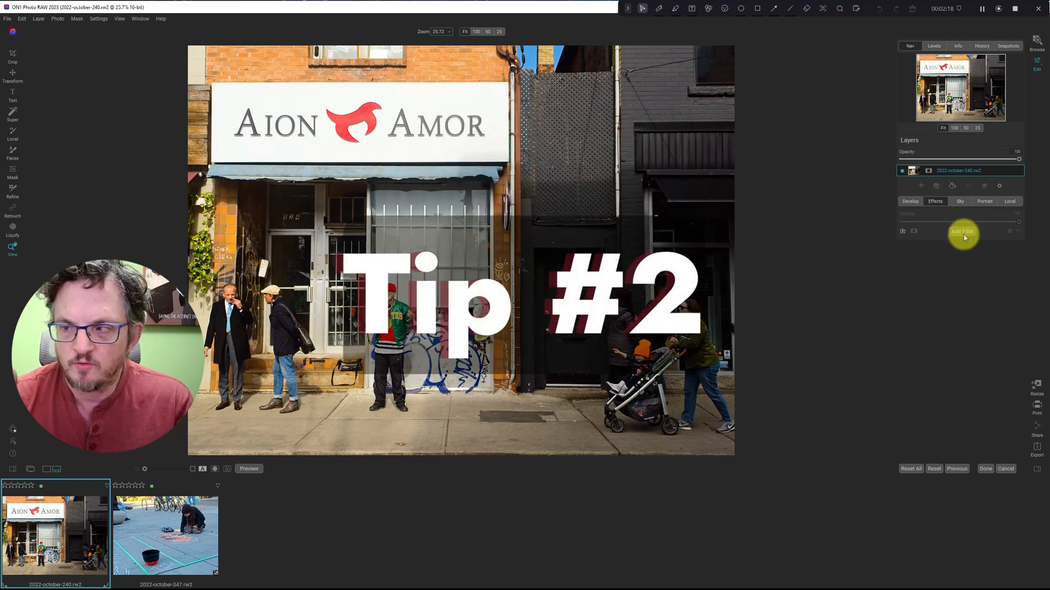
pyautogui.click(962, 231)
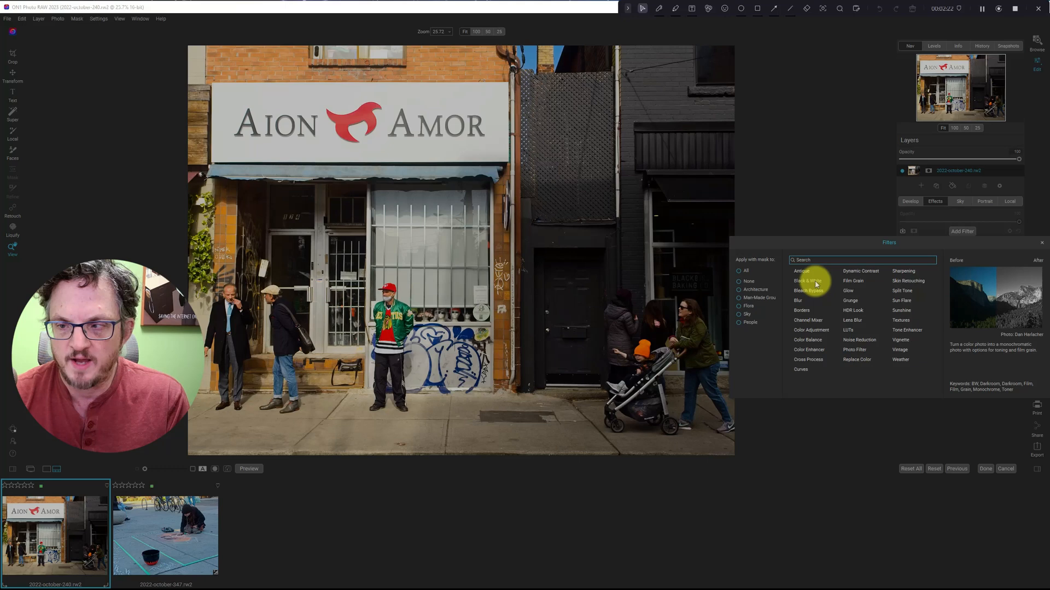
pyautogui.click(807, 281)
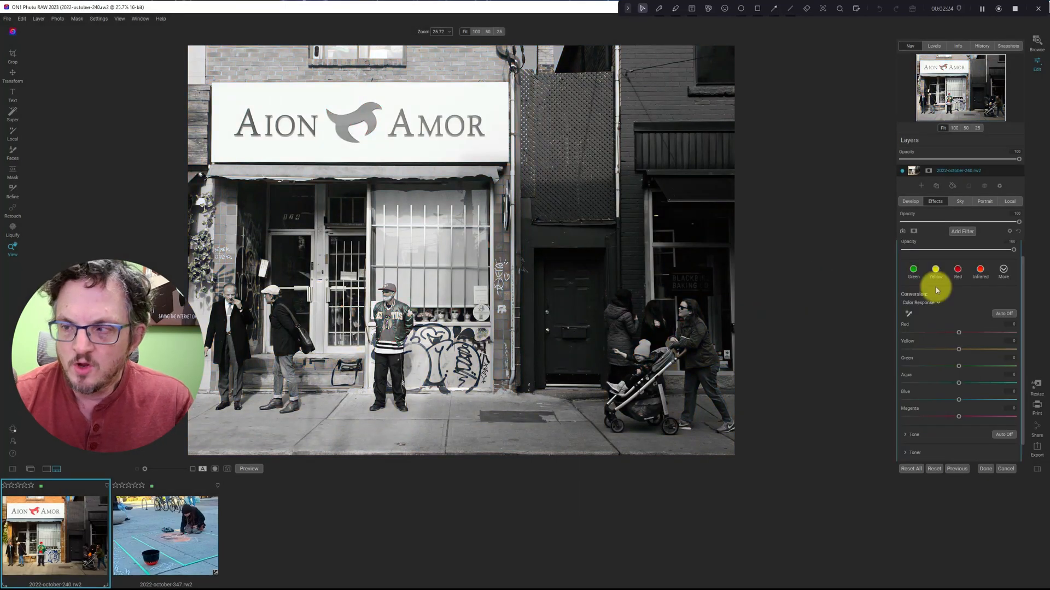
pyautogui.click(1002, 287)
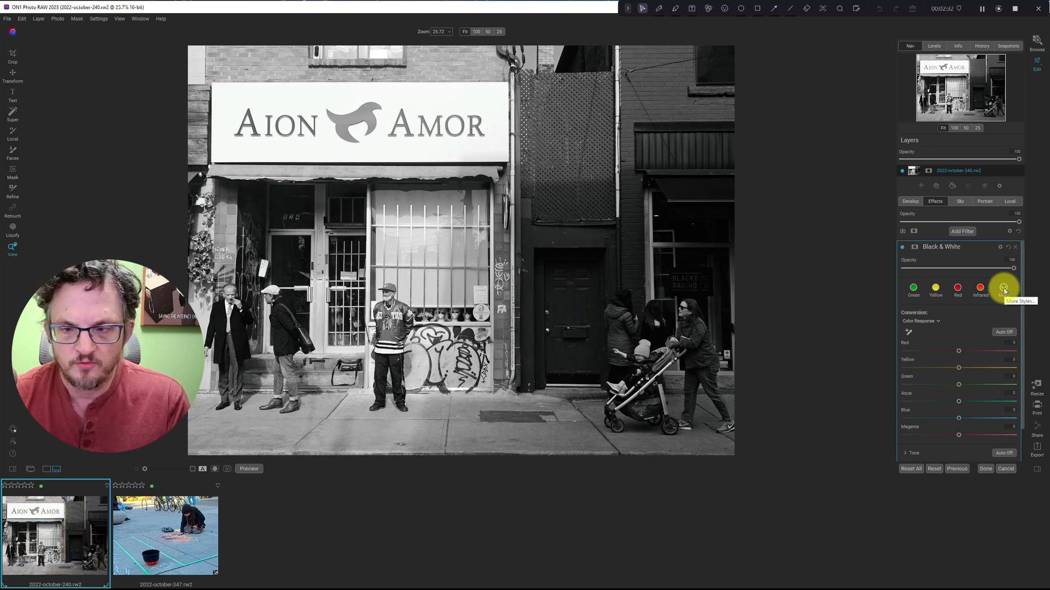
# Preview Gold Toner, High-Key Blue, Infrared, Neutral, Red and Yellow styles, then apply Yellow
pyautogui.click(1004, 287)
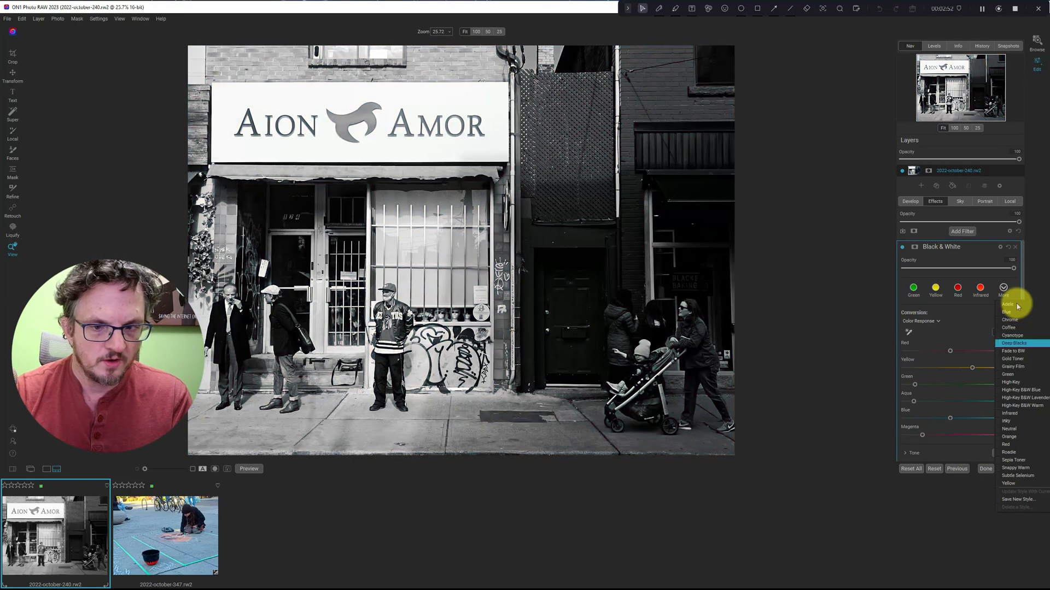
pyautogui.click(1013, 359)
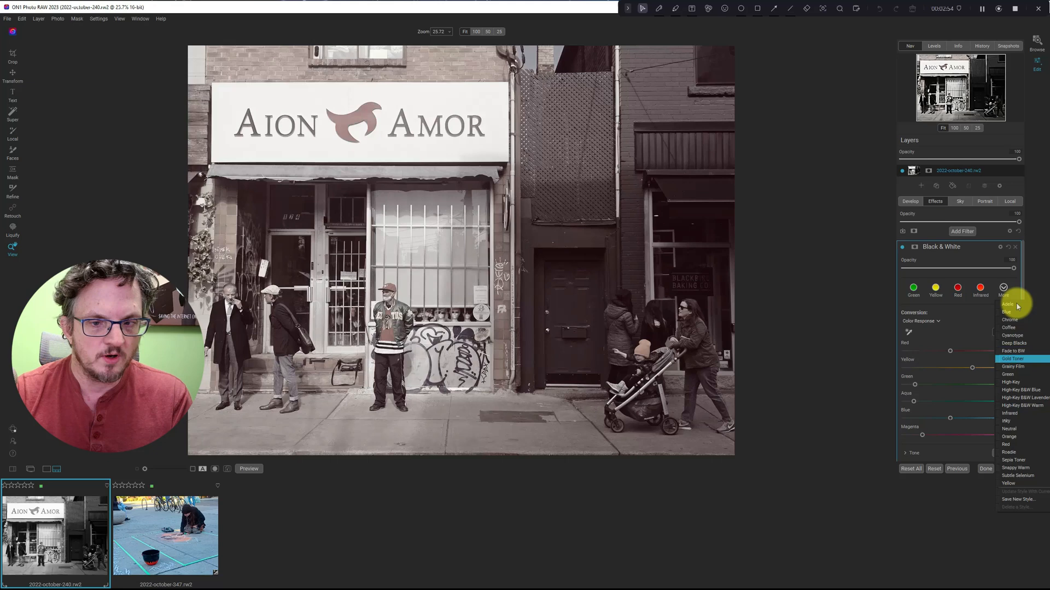
pyautogui.click(1009, 374)
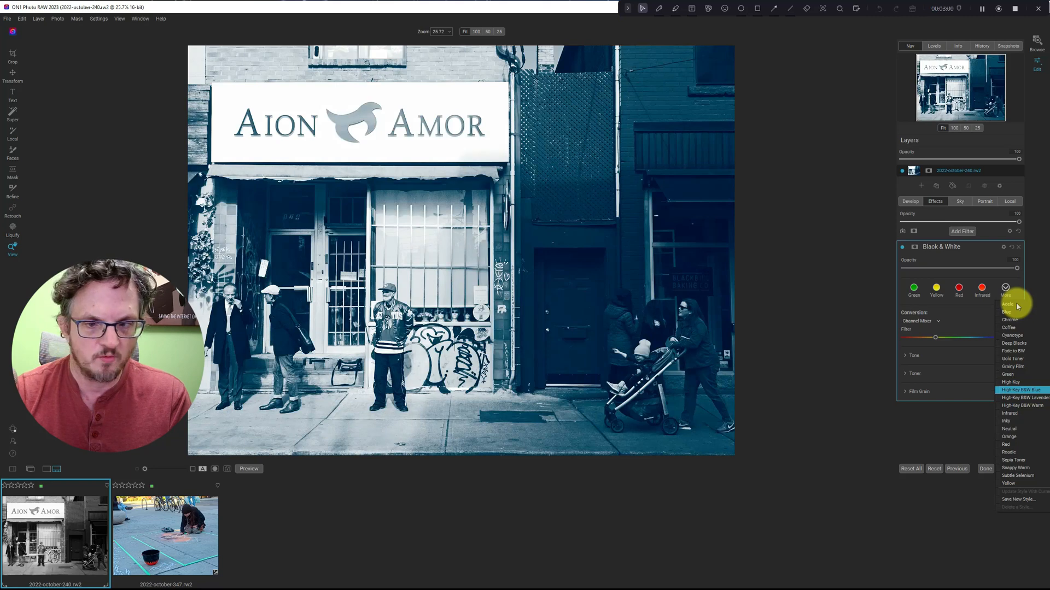
pyautogui.click(1009, 413)
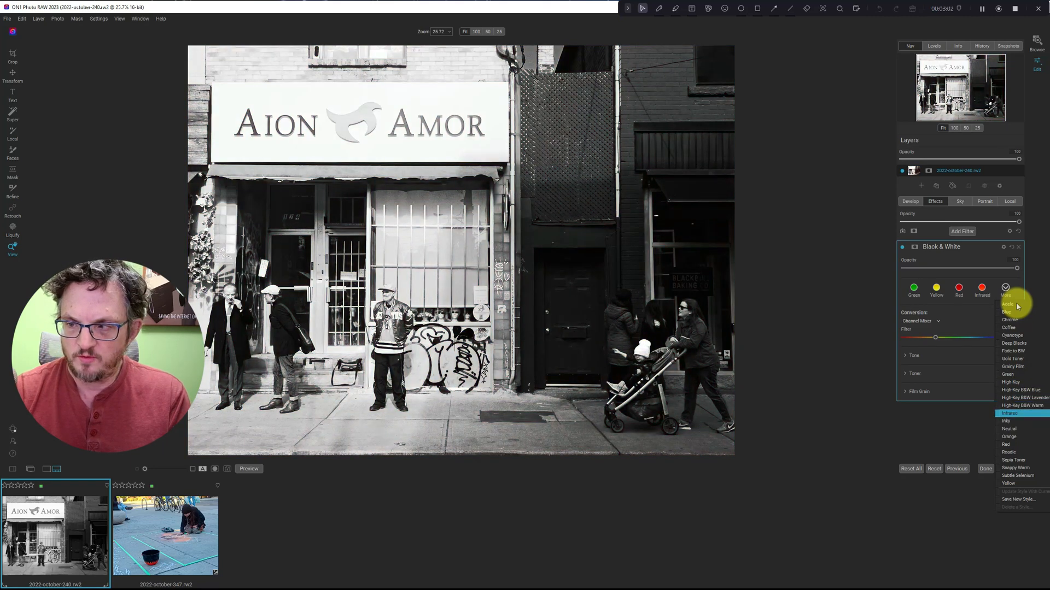
pyautogui.click(1009, 429)
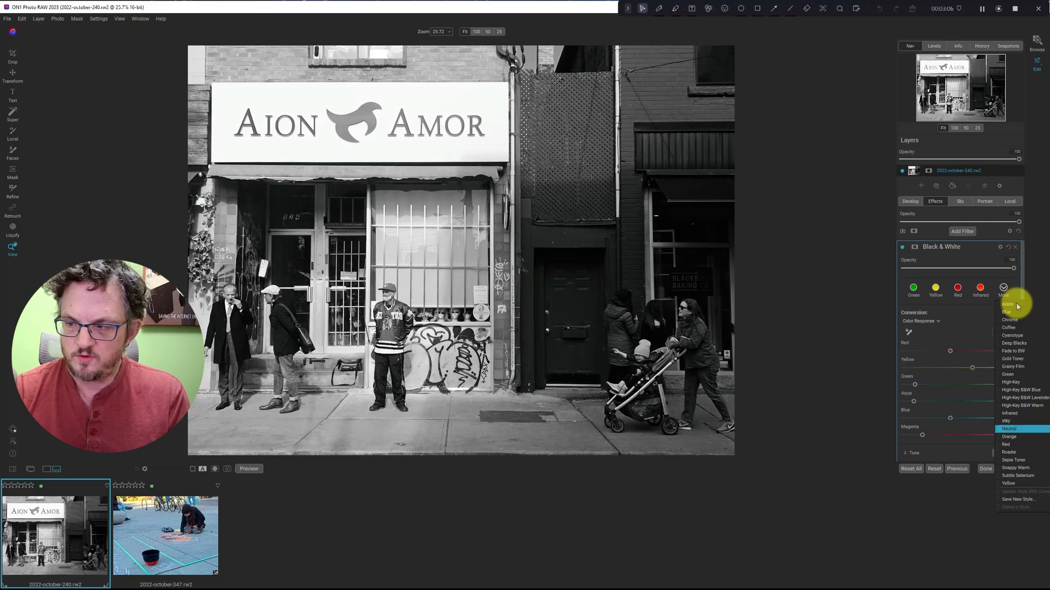
pyautogui.click(1006, 445)
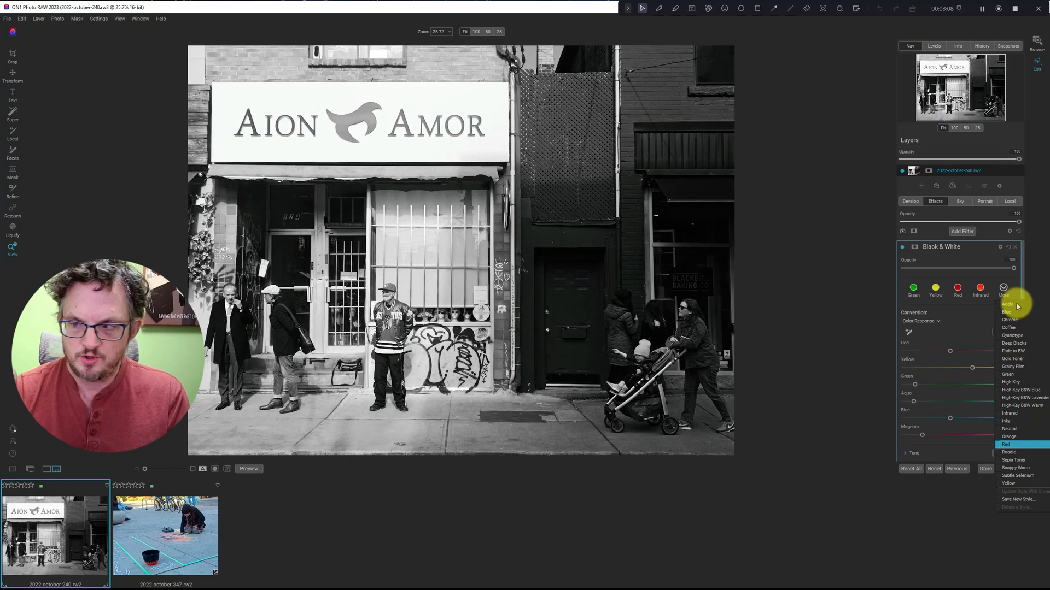
pyautogui.click(1014, 460)
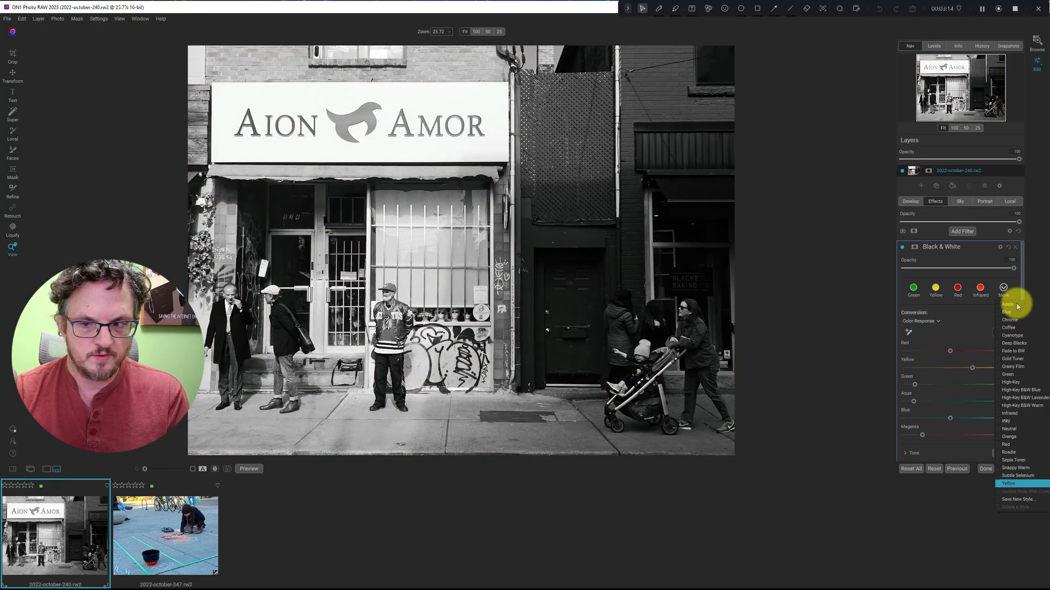
pyautogui.click(1007, 483)
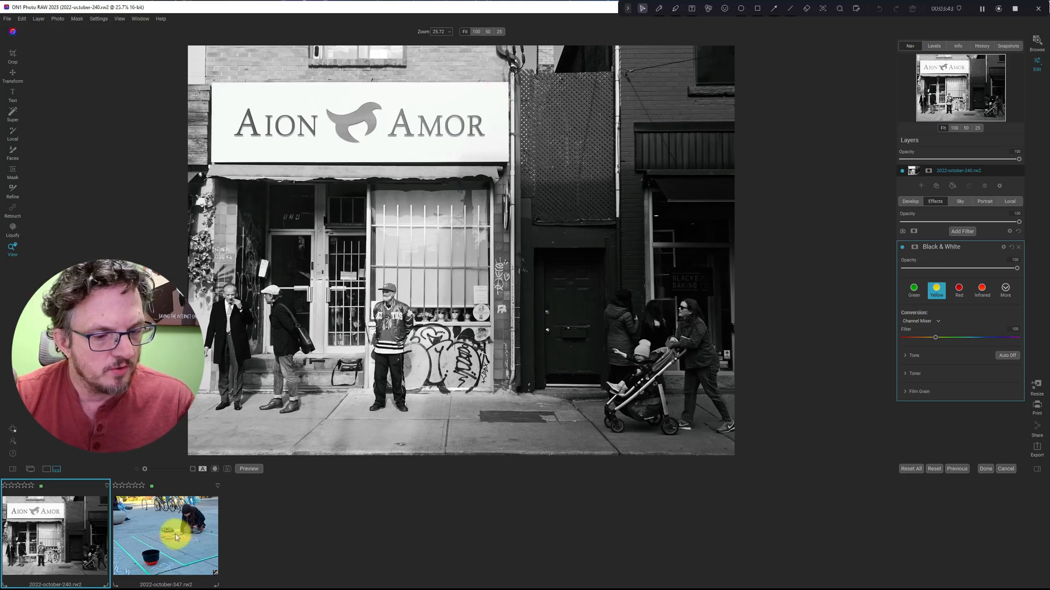
# Switch to the chalk-artist photo and add a Vignette filter above Dynamic Contrast
pyautogui.click(165, 532)
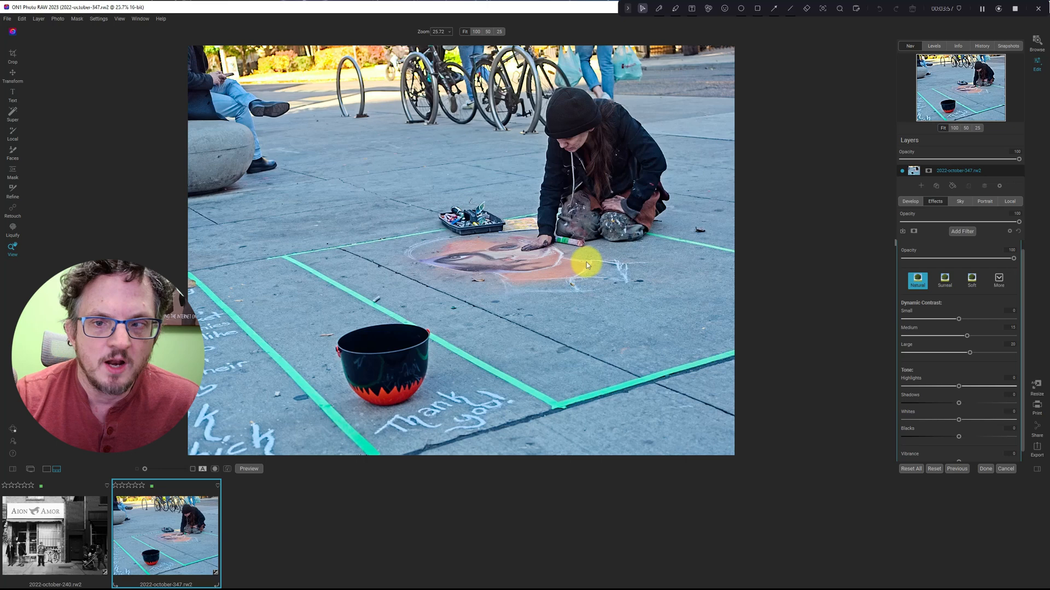
pyautogui.moveTo(709, 246)
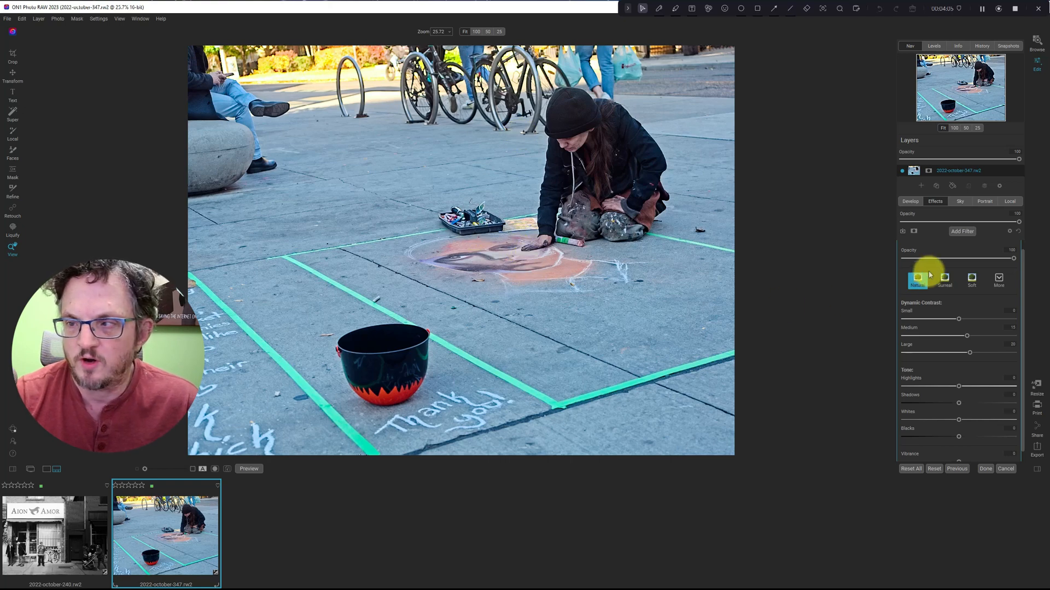
pyautogui.click(962, 230)
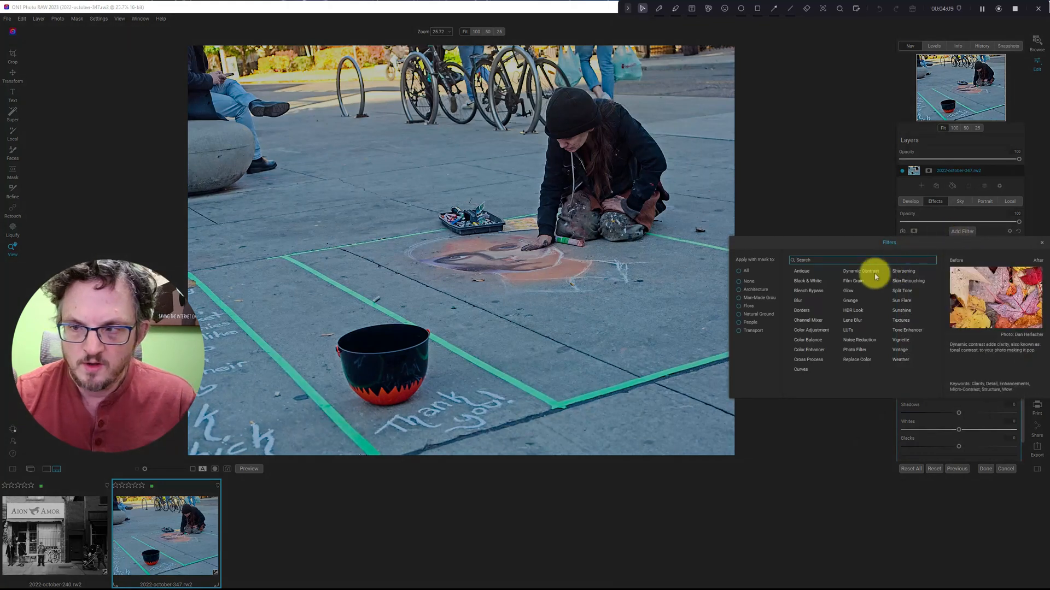
pyautogui.click(861, 270)
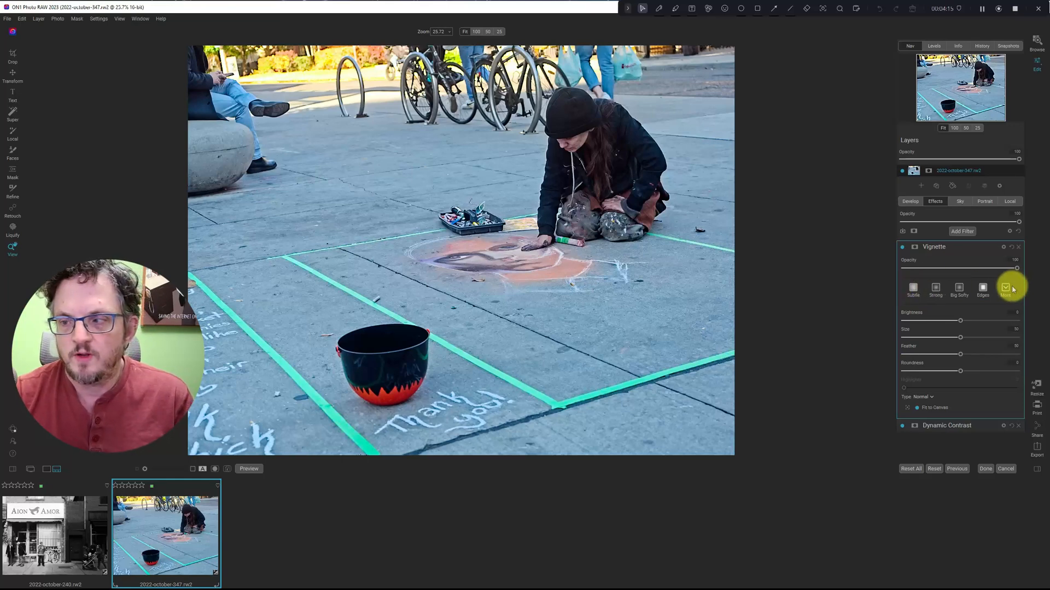
# Try the Strong vignette preset, then settle on Big Softy
pyautogui.click(936, 288)
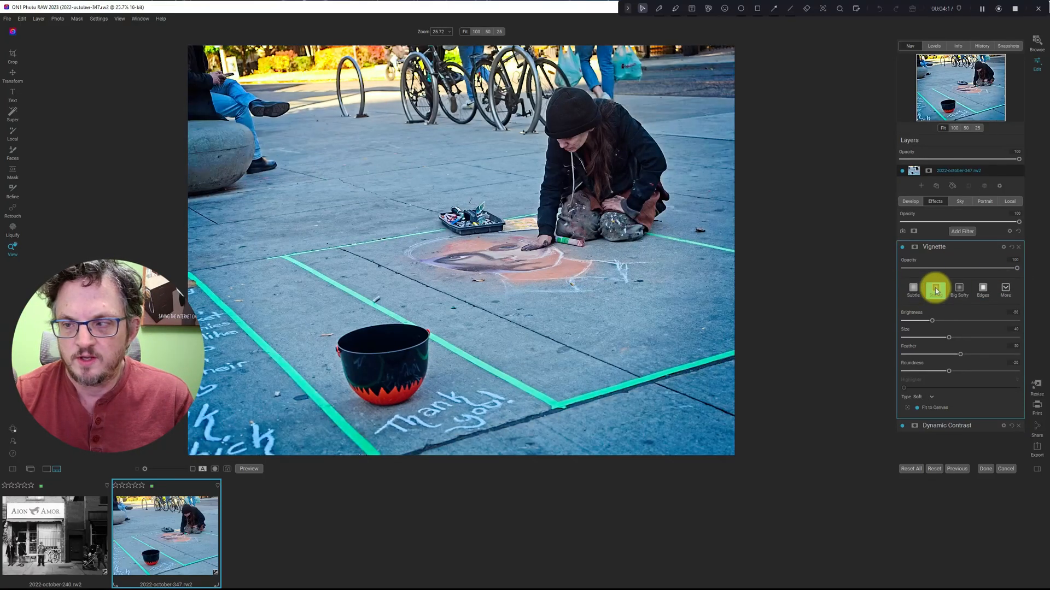
pyautogui.click(1005, 288)
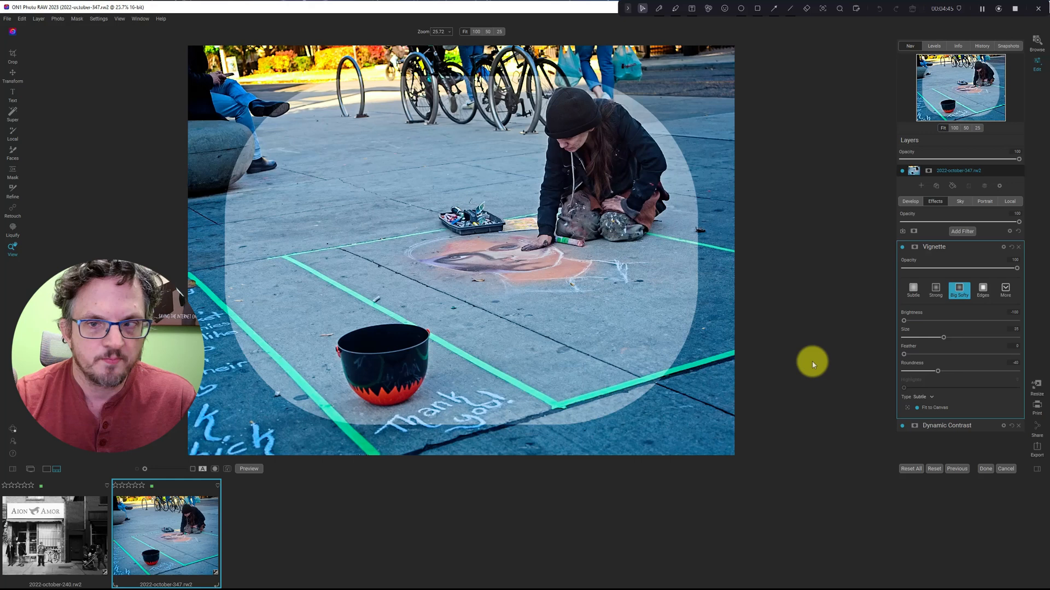
pyautogui.moveTo(234, 236)
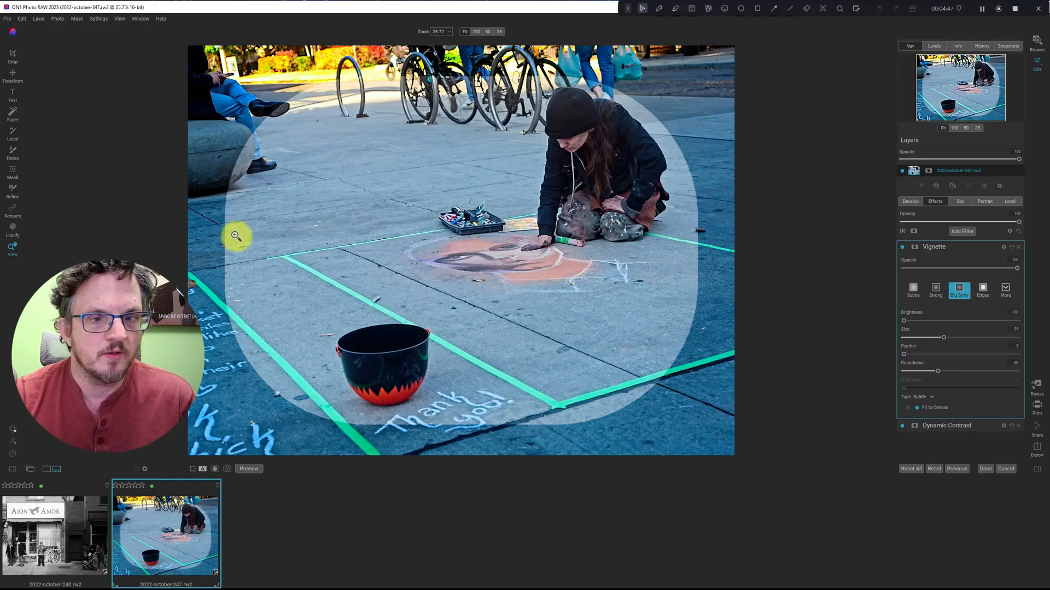
pyautogui.moveTo(441, 194)
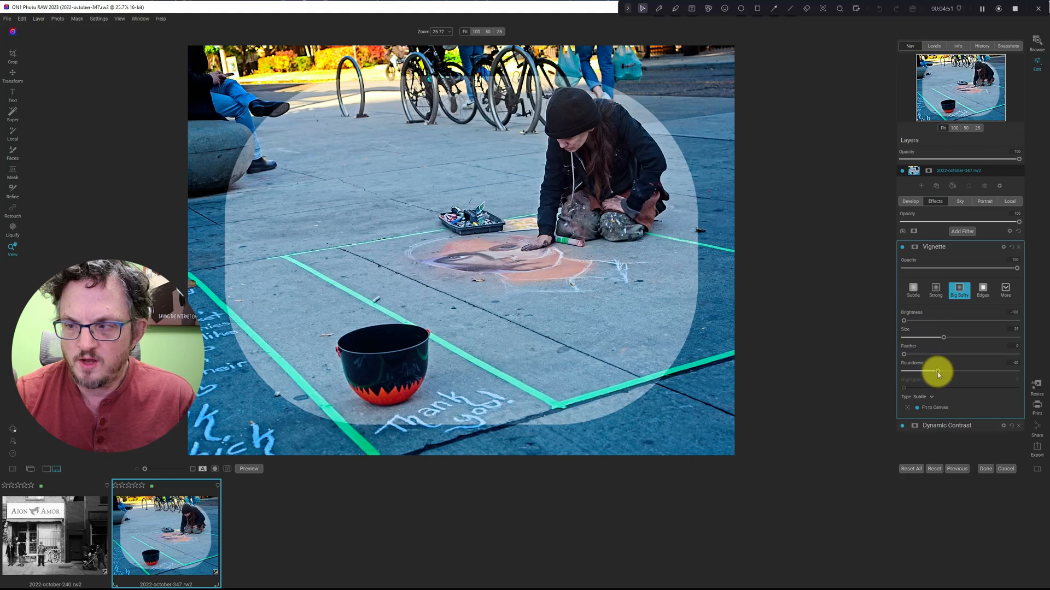
# Raise the vignette's Roundness into a circle and reduce its Size around the scene centre
pyautogui.moveTo(937, 374); pyautogui.dragTo(952, 366)
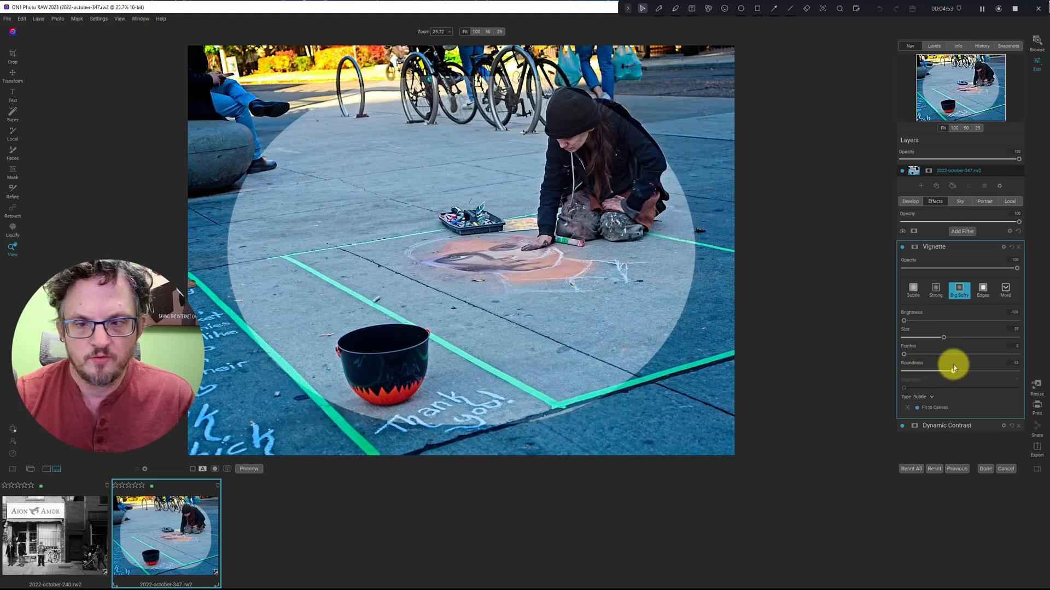
pyautogui.moveTo(953, 370); pyautogui.dragTo(972, 370)
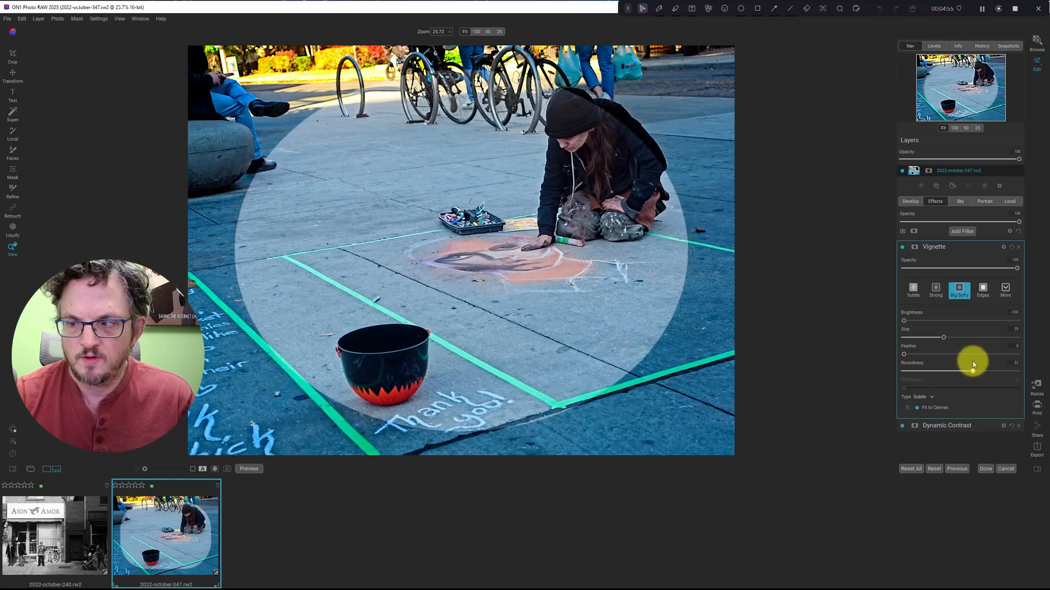
pyautogui.moveTo(943, 337); pyautogui.dragTo(921, 336)
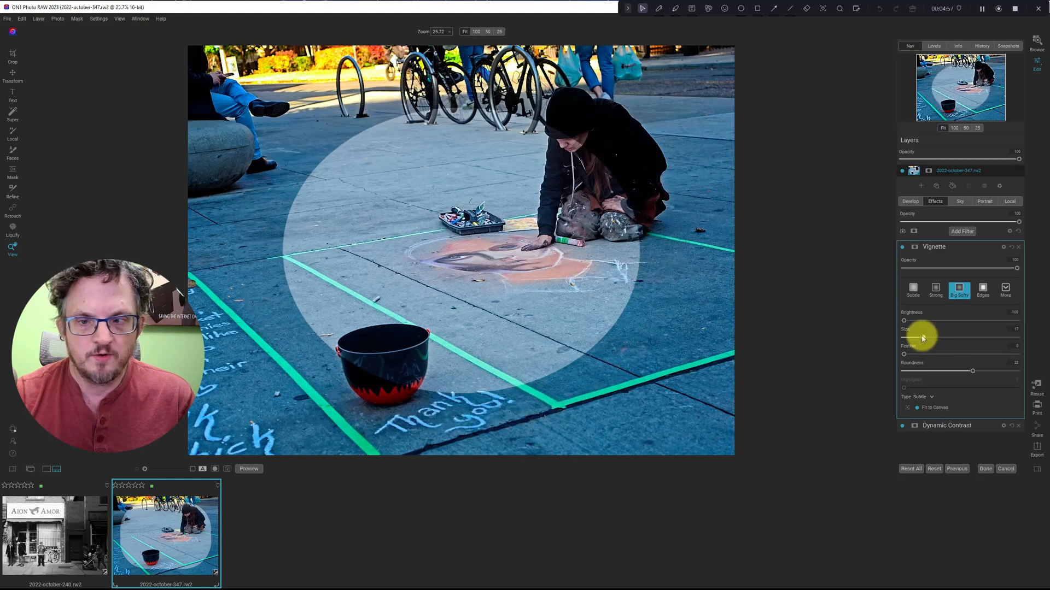
pyautogui.moveTo(934, 329); pyautogui.dragTo(911, 329)
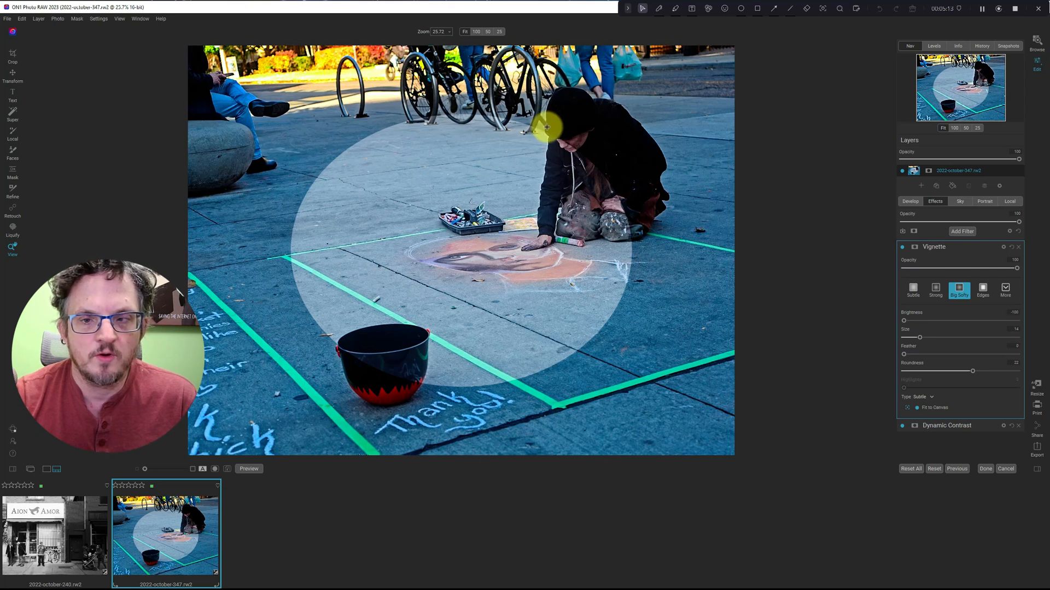
pyautogui.moveTo(580, 180)
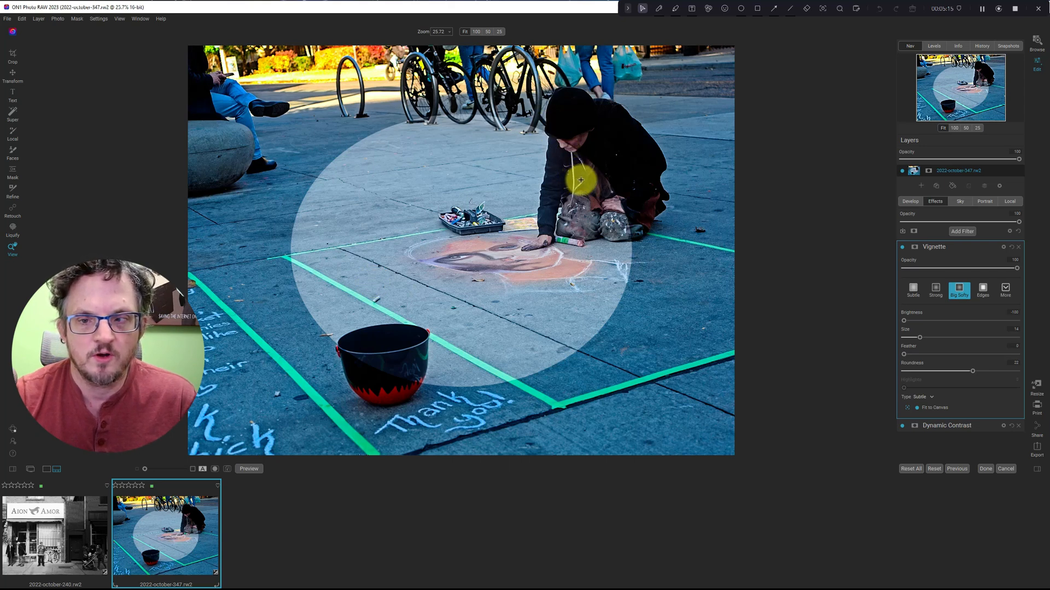
# Drag the vignette centre onto the artist and push Feather to 100 for a soft falloff
pyautogui.moveTo(581, 178); pyautogui.dragTo(579, 186)
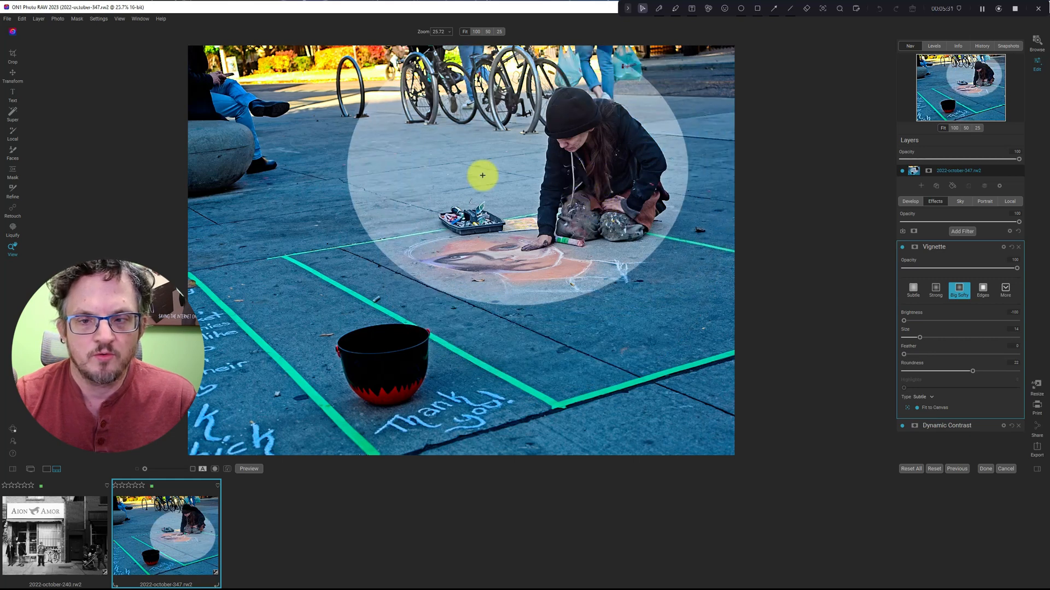
pyautogui.moveTo(482, 175); pyautogui.dragTo(568, 186)
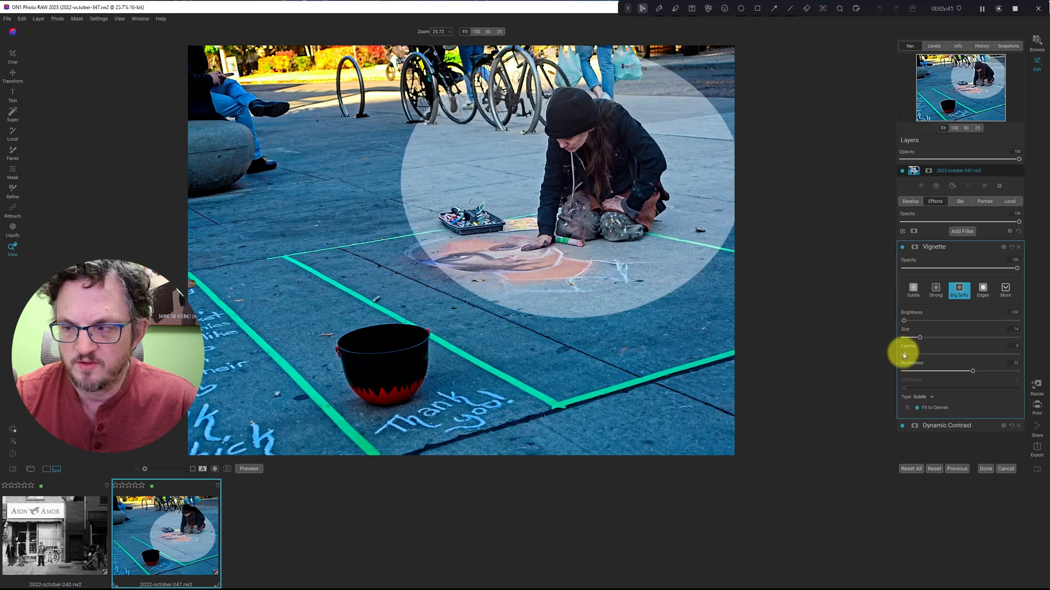
pyautogui.moveTo(903, 353); pyautogui.dragTo(1015, 353)
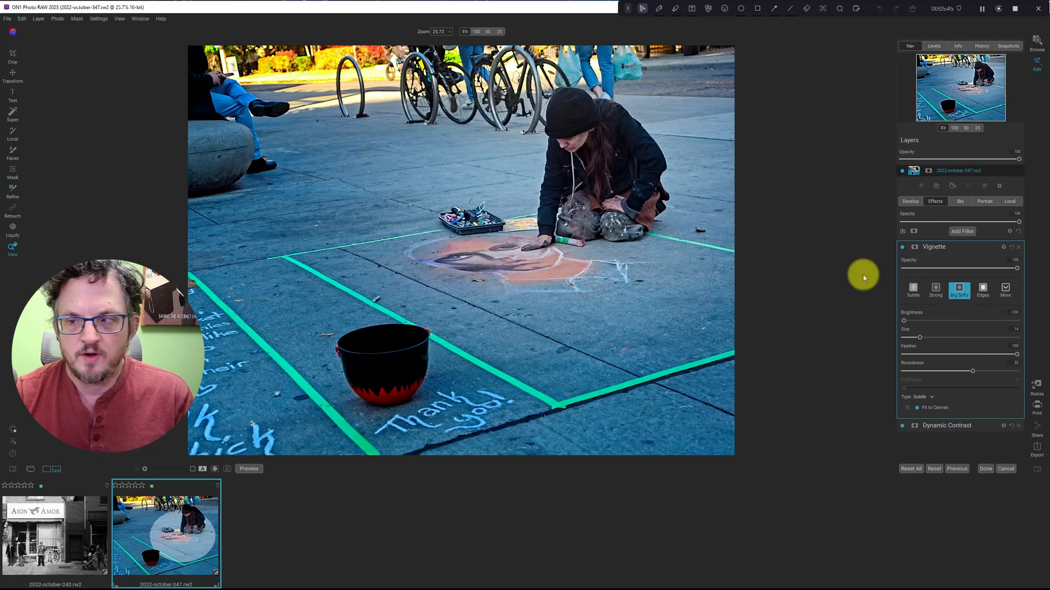
pyautogui.moveTo(564, 171)
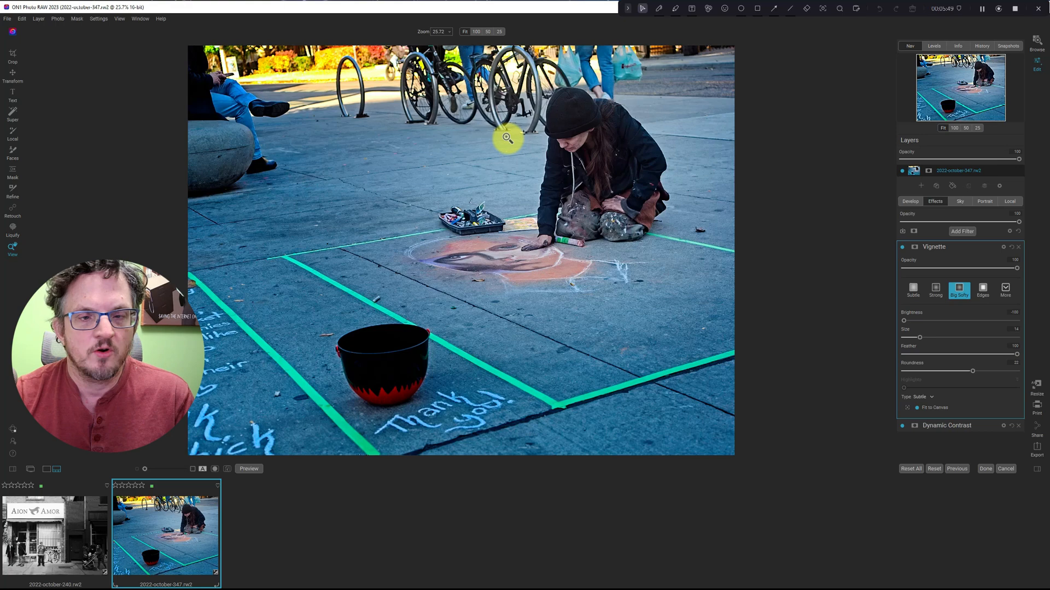
pyautogui.moveTo(956, 332)
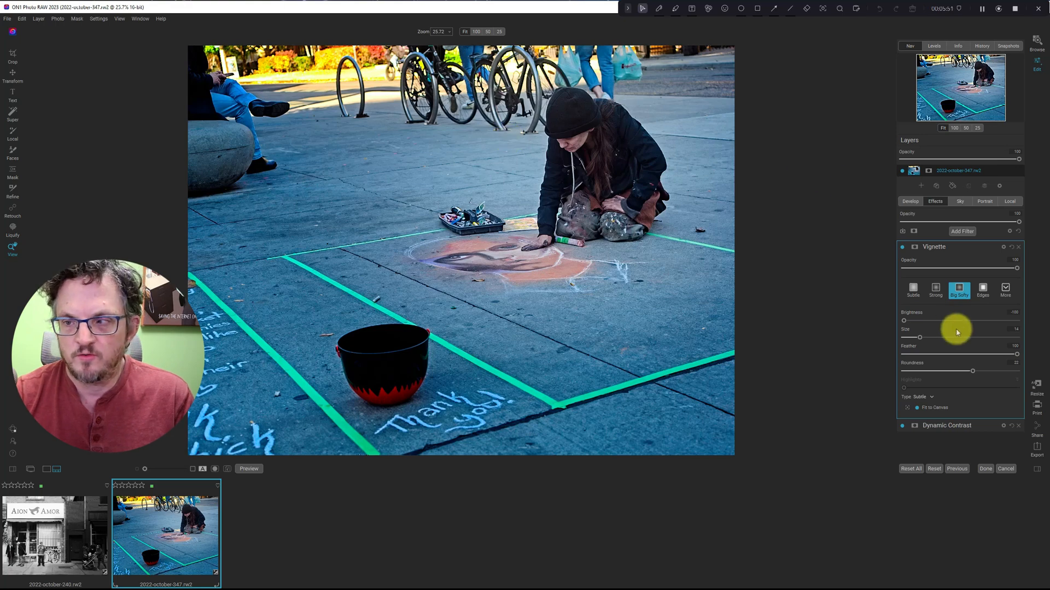
# Hide the Vignette filter to compare before and after, then show it again
pyautogui.click(902, 246)
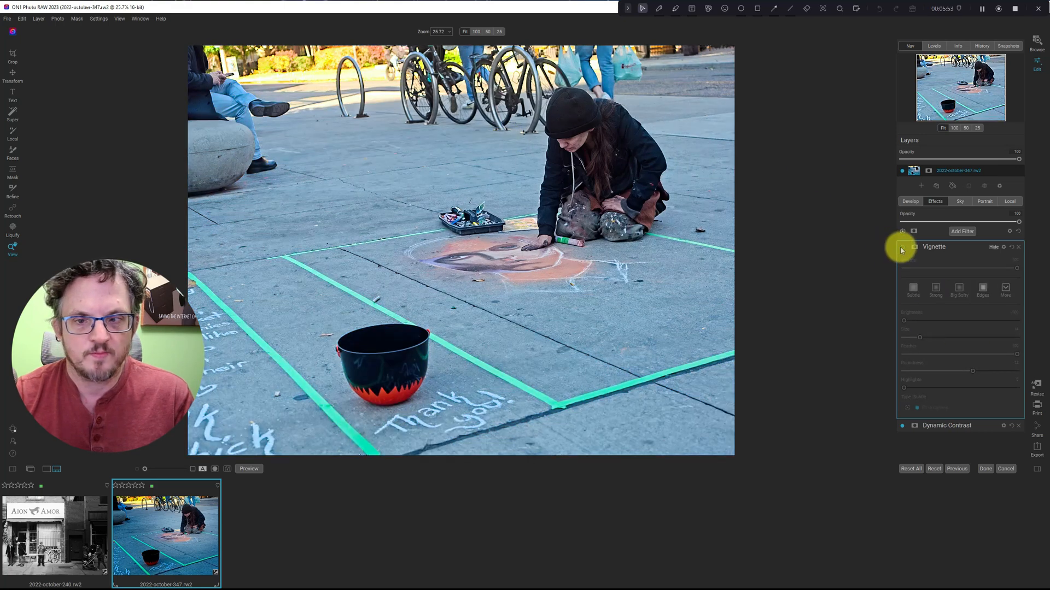
pyautogui.click(959, 288)
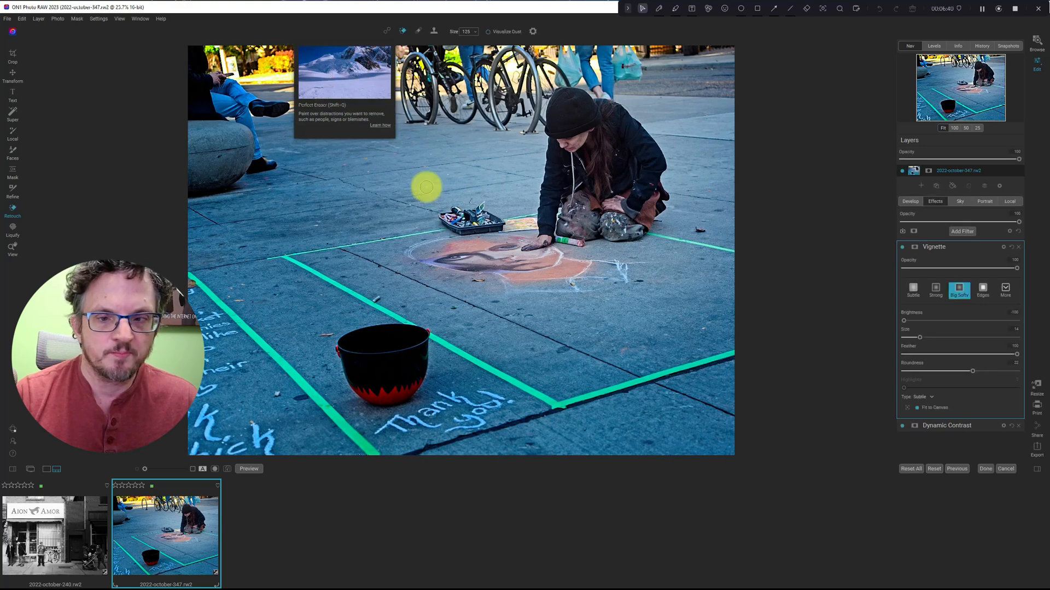
# Zoom the Nav panel to 100% on the chalk portrait and back to Fit
pyautogui.click(953, 128)
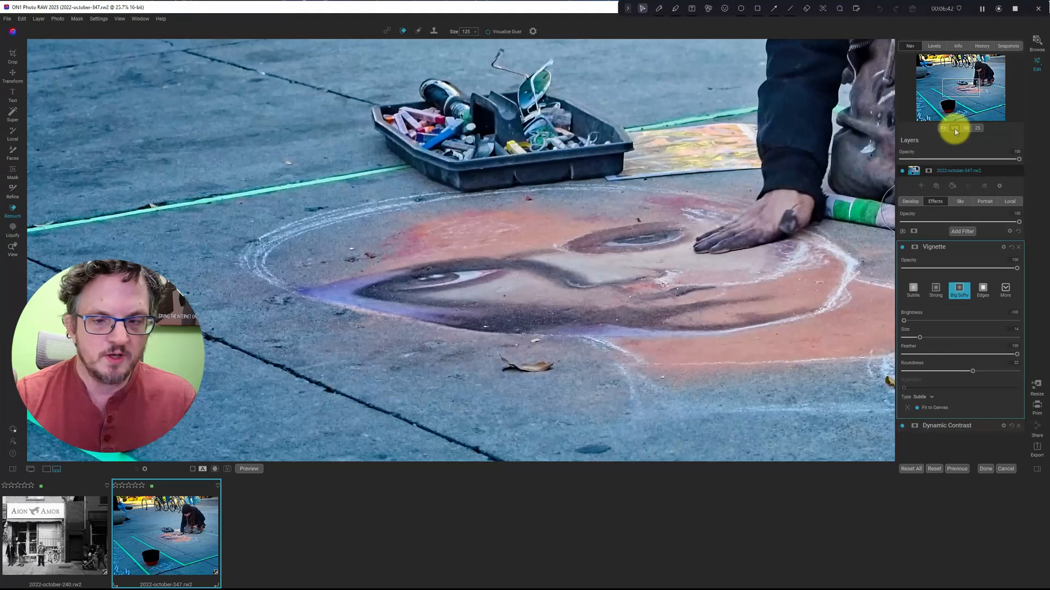
pyautogui.click(953, 128)
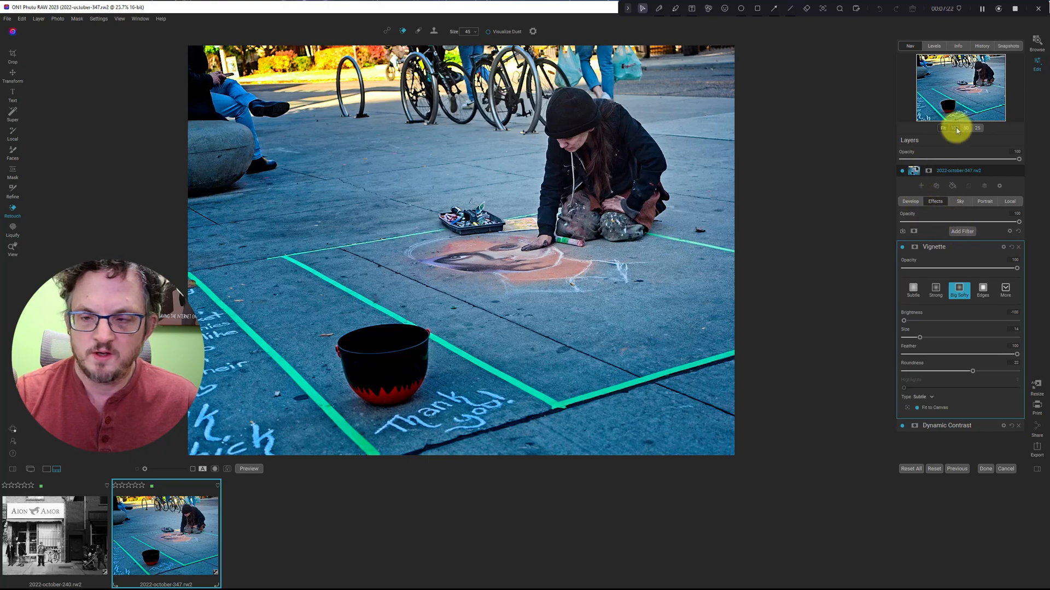
# Zoom to 100% on the pavement right of the artist's knees to look for debris
pyautogui.click(953, 128)
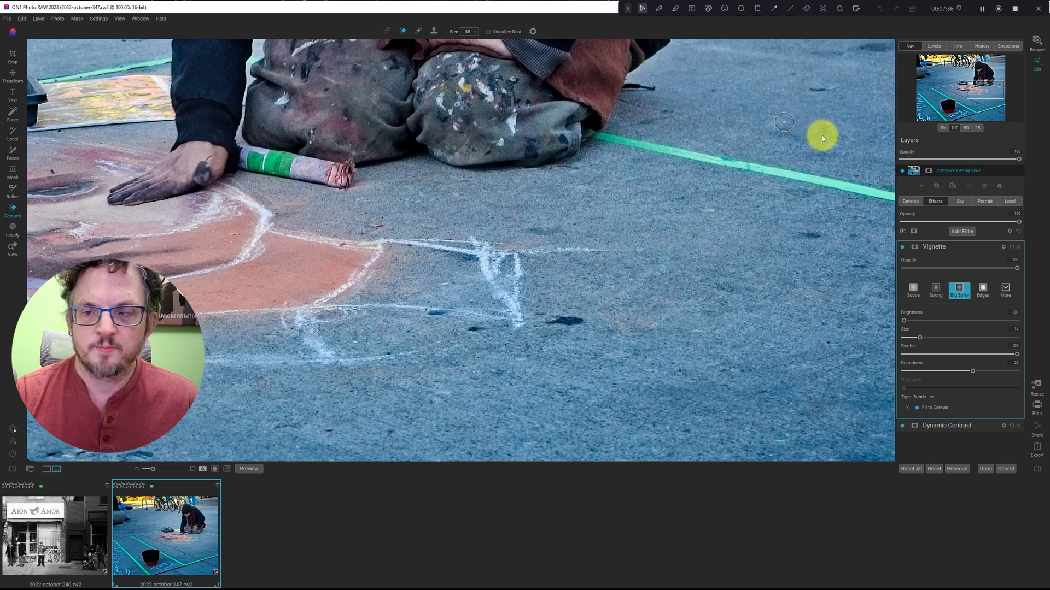
pyautogui.moveTo(736, 180)
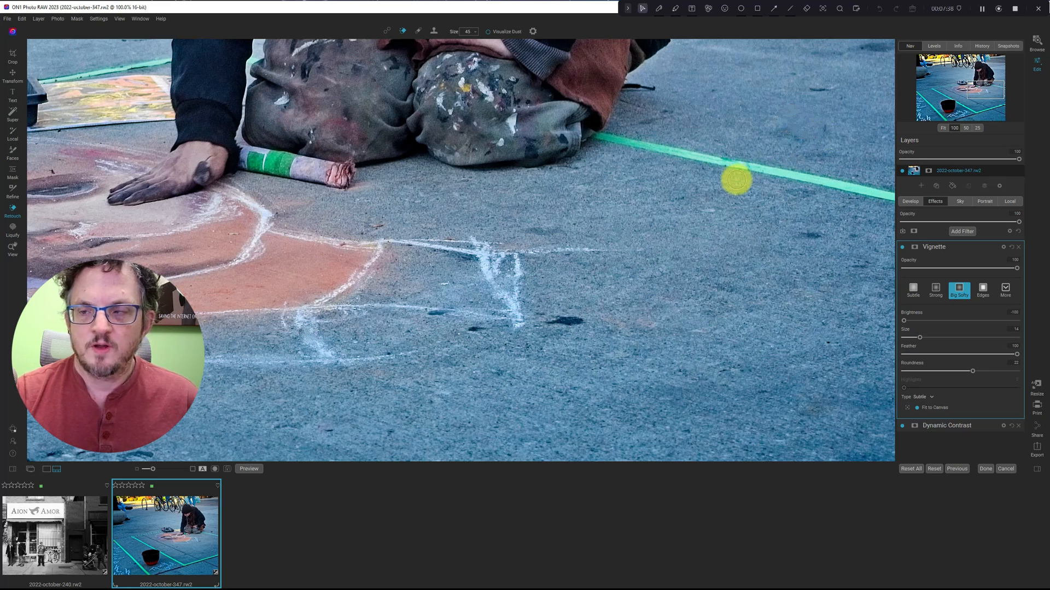